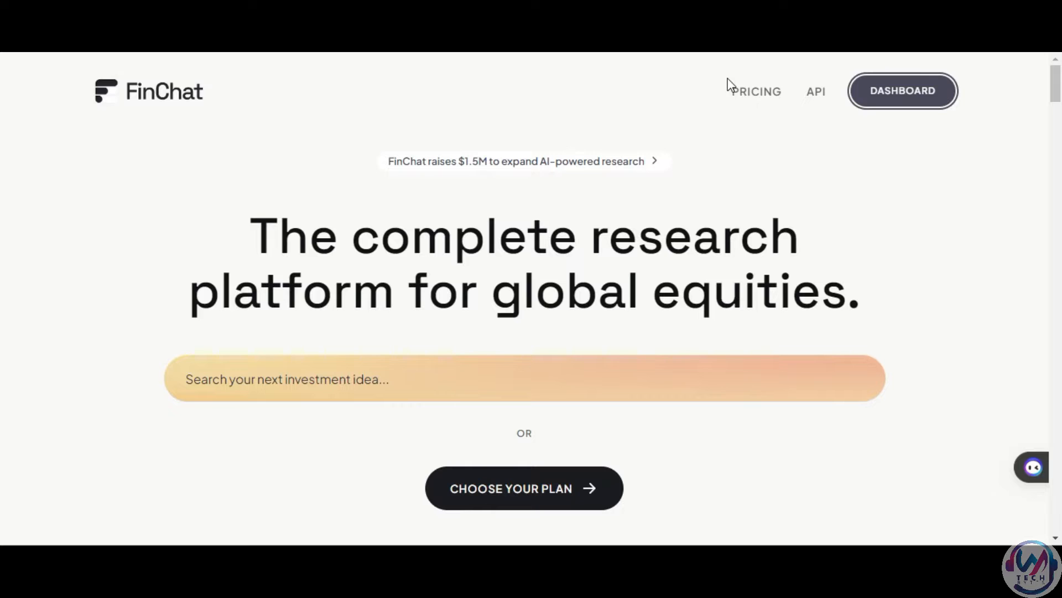
- Open the FinChat dashboard with the Ask FinChat chat panel beside the market dashboard
click(901, 90)
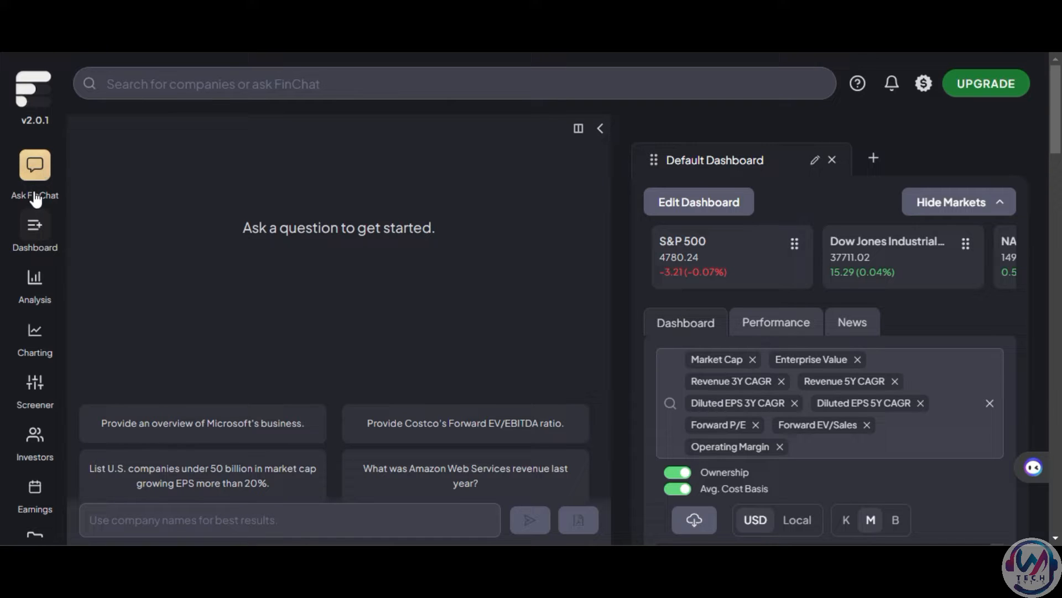
- Ask for a cloud-focused summary of Microsoft's last quarter and review the sourced answer
text(Summarize Microsoft's last quarter with a focus on the cloud business. Include transcripts from CEO Satya Nadella)
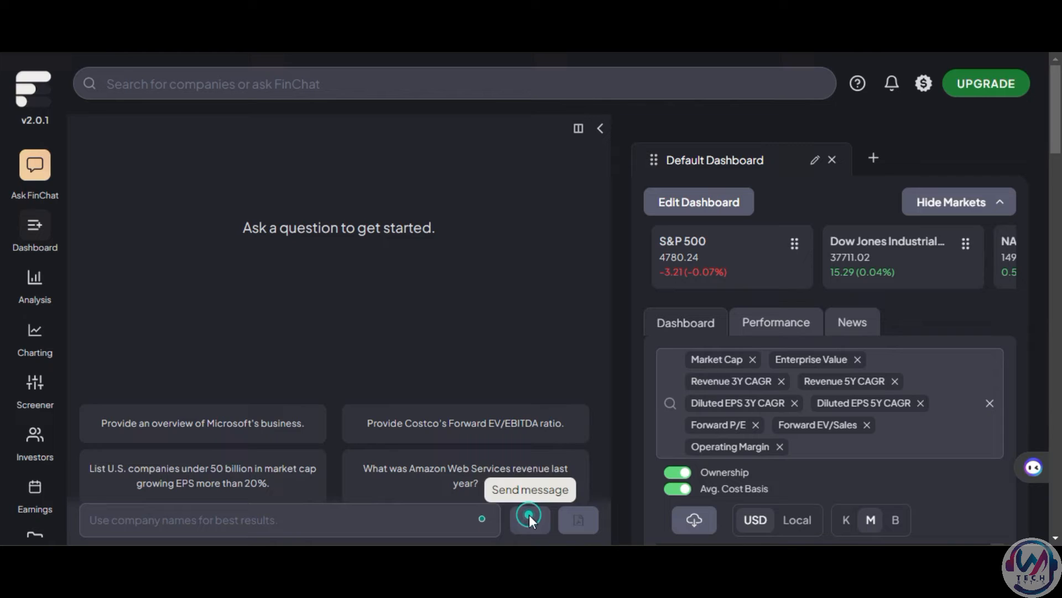
mouse_move(498, 407)
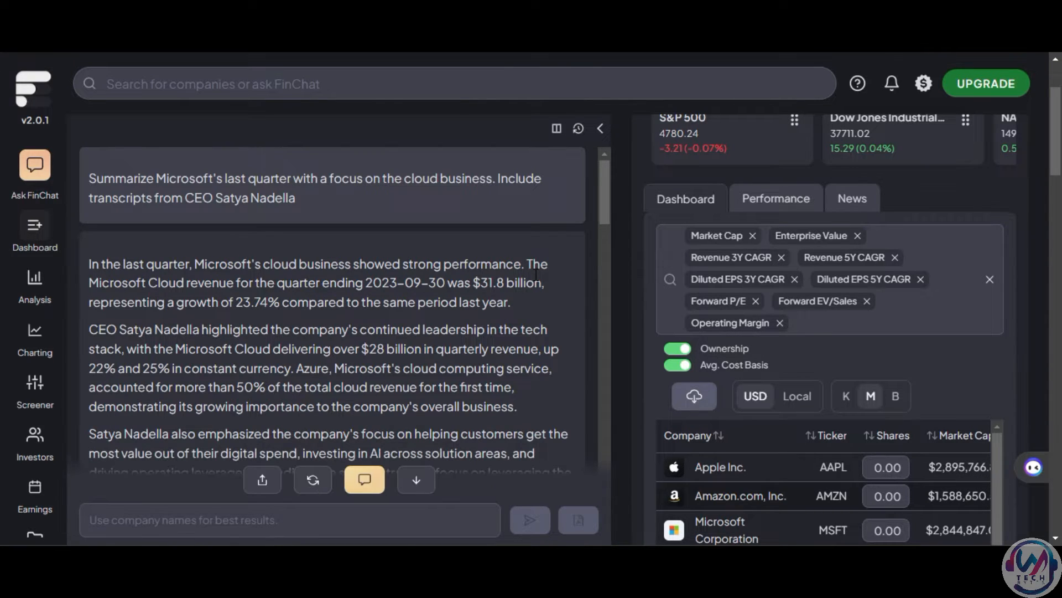
scroll(down, 3)
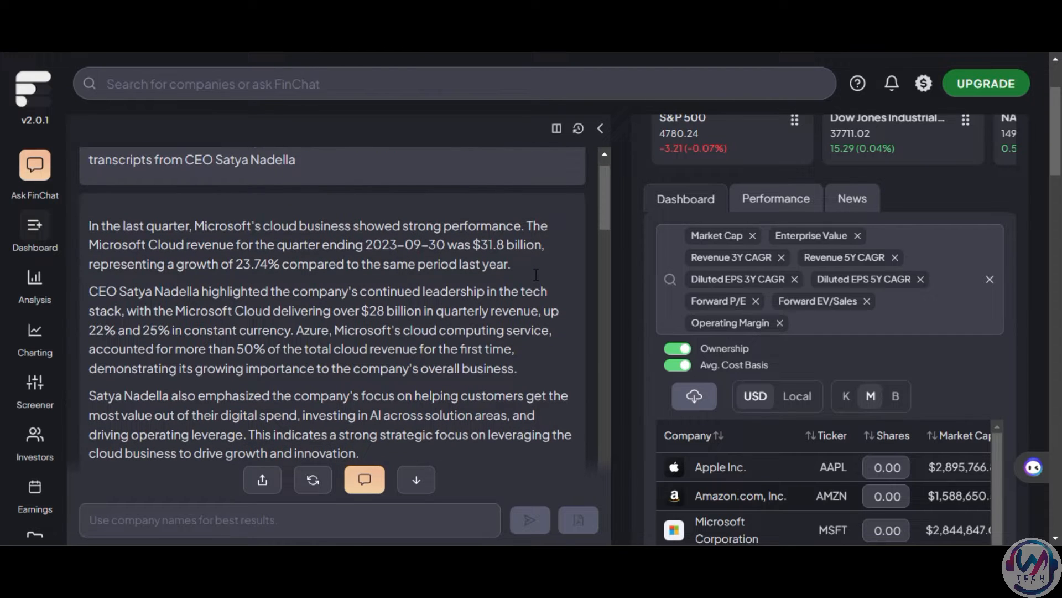
scroll(down, 3)
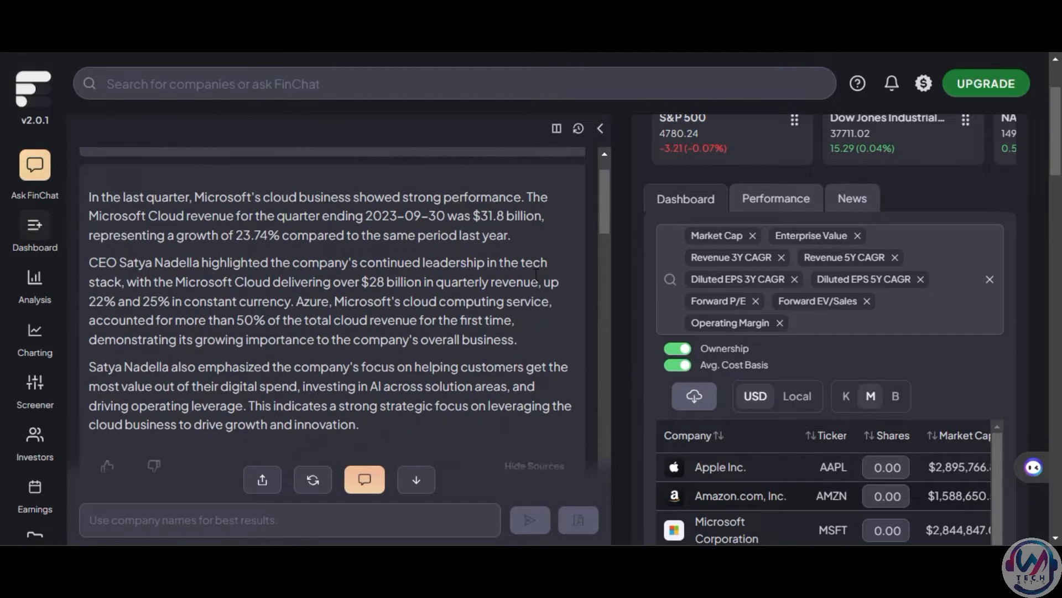
scroll(down, 3)
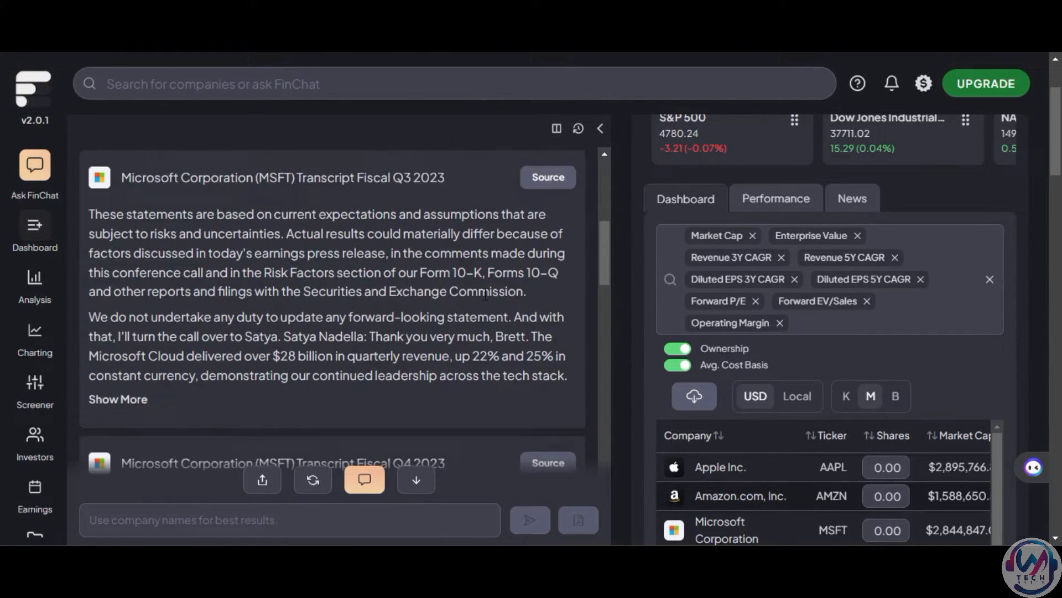
scroll(down, 3)
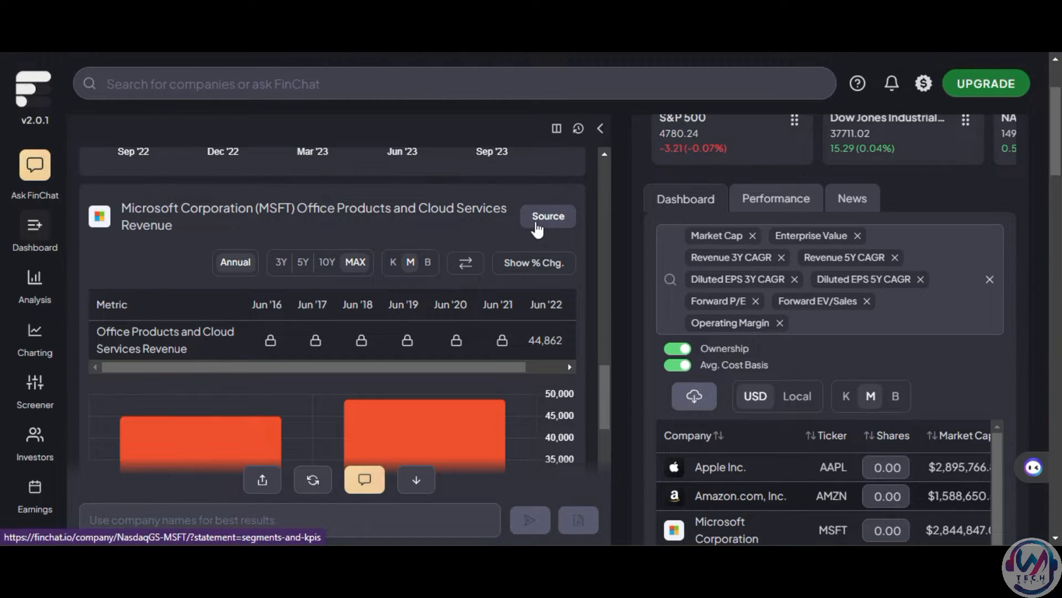
scroll(down, 3)
text(Provide information on a meta's financial performance, such as EV/EBITDA or historical net debt/EBITDA ratio)
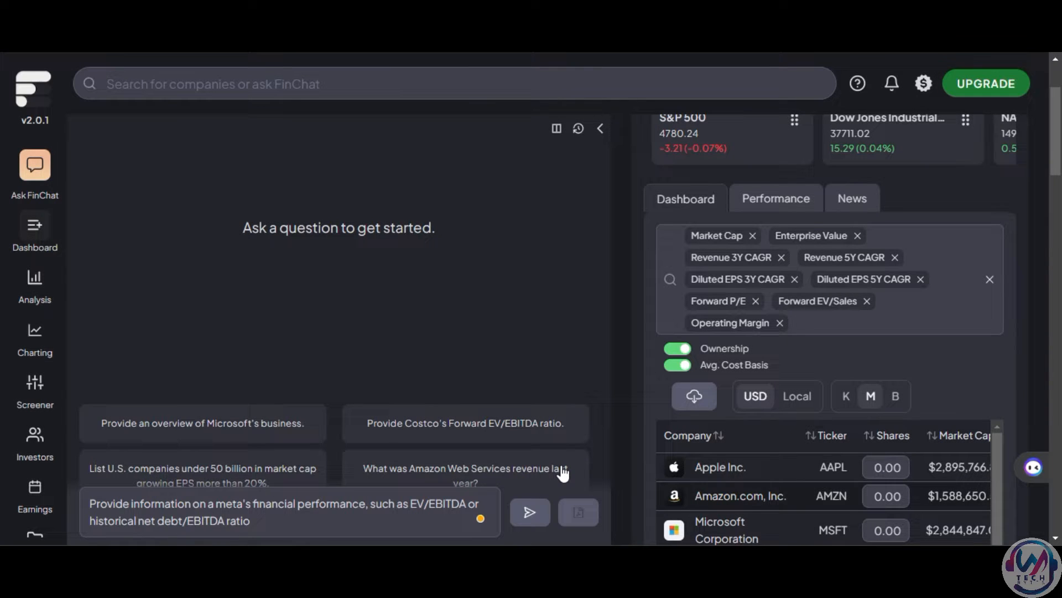
- Get Meta's EV/EBITDA, net debt and quarterly EBIT ($13.75B), then draft a future-market question
click(529, 511)
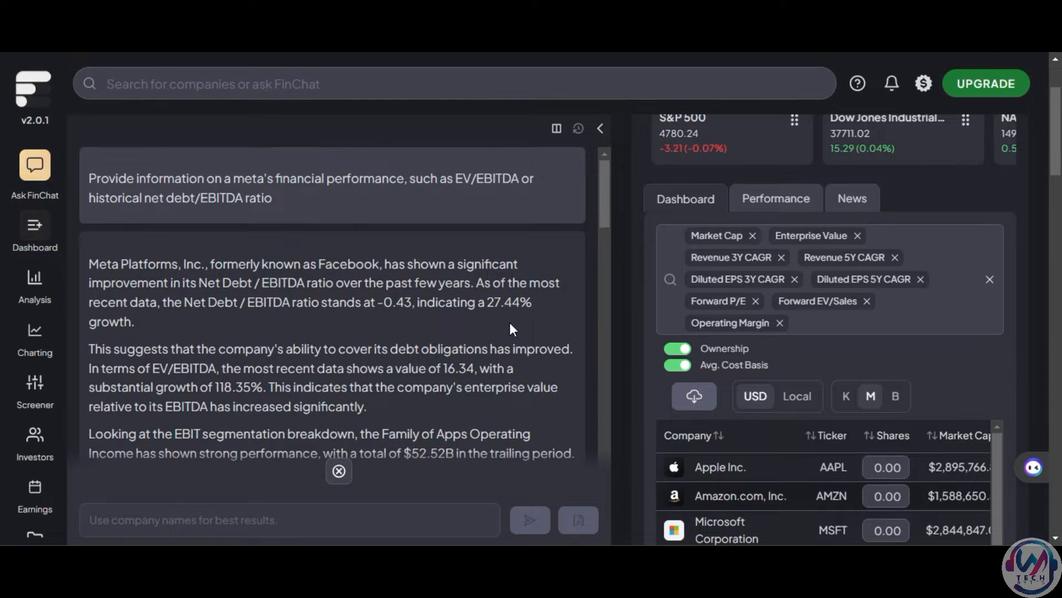
scroll(down, 3)
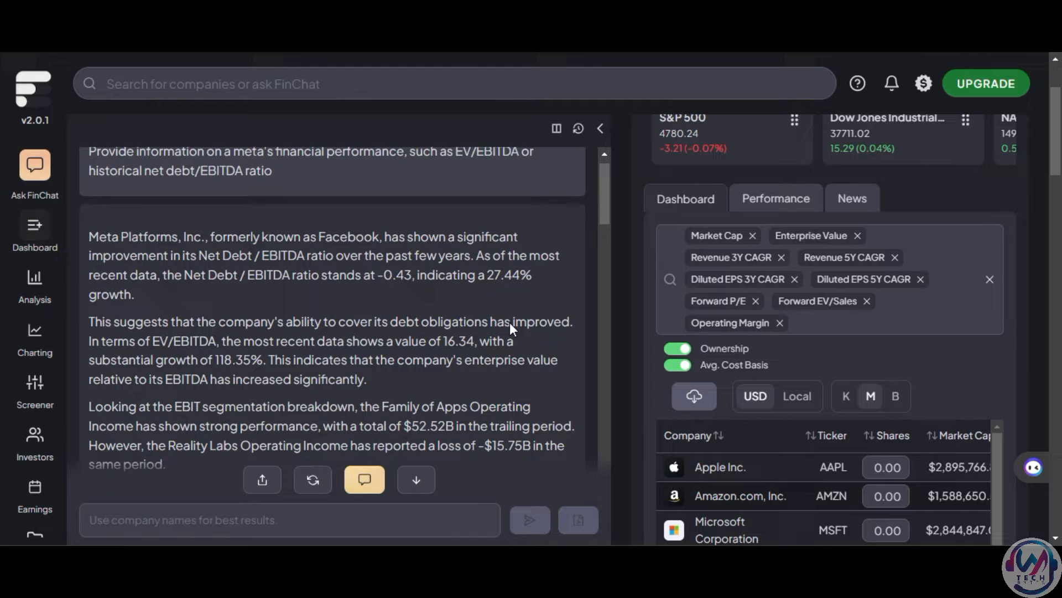
scroll(down, 3)
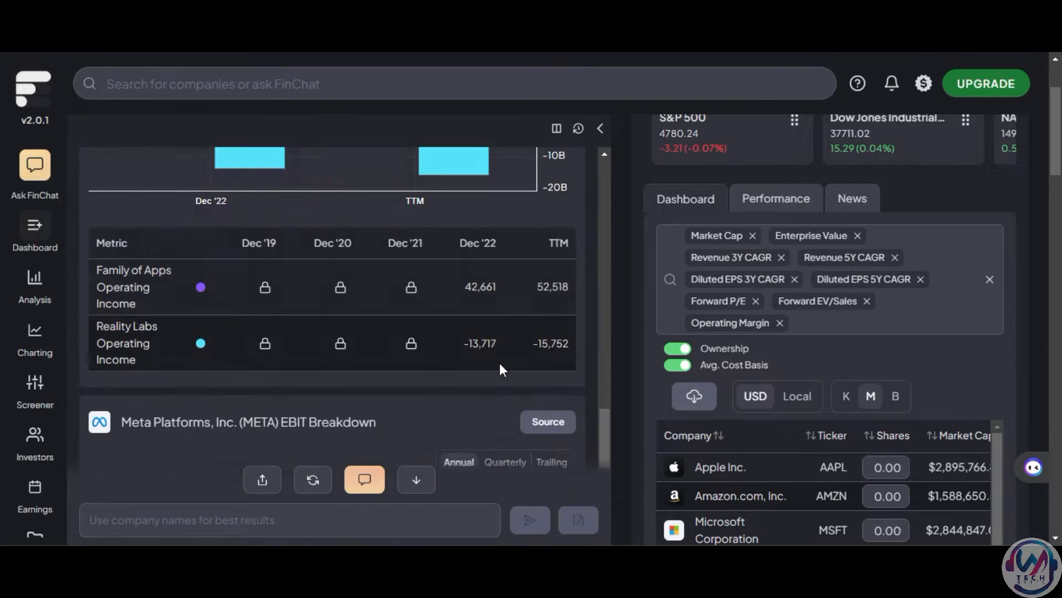
scroll(down, 3)
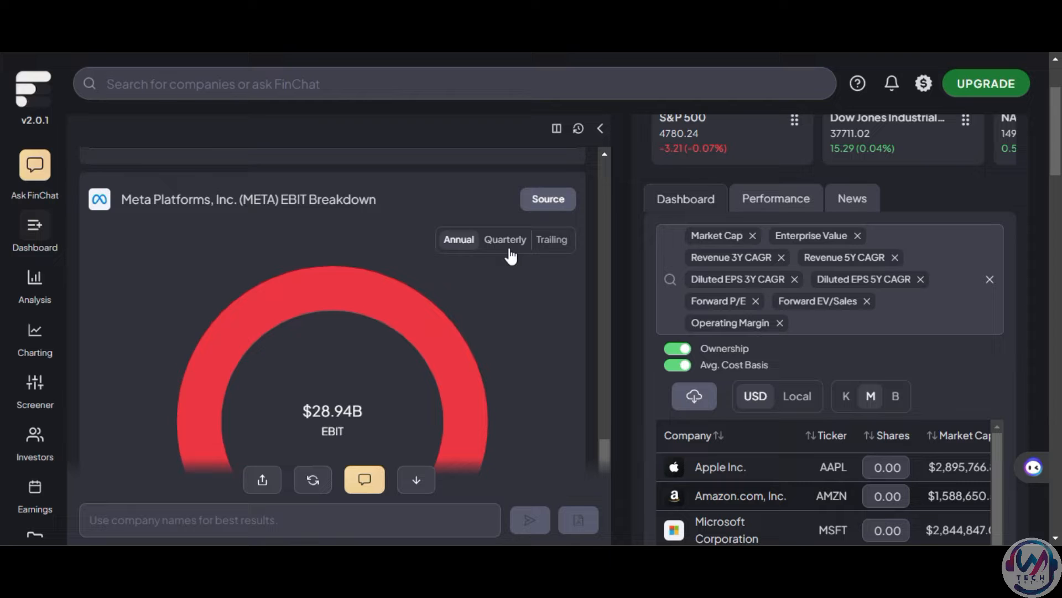
click(504, 239)
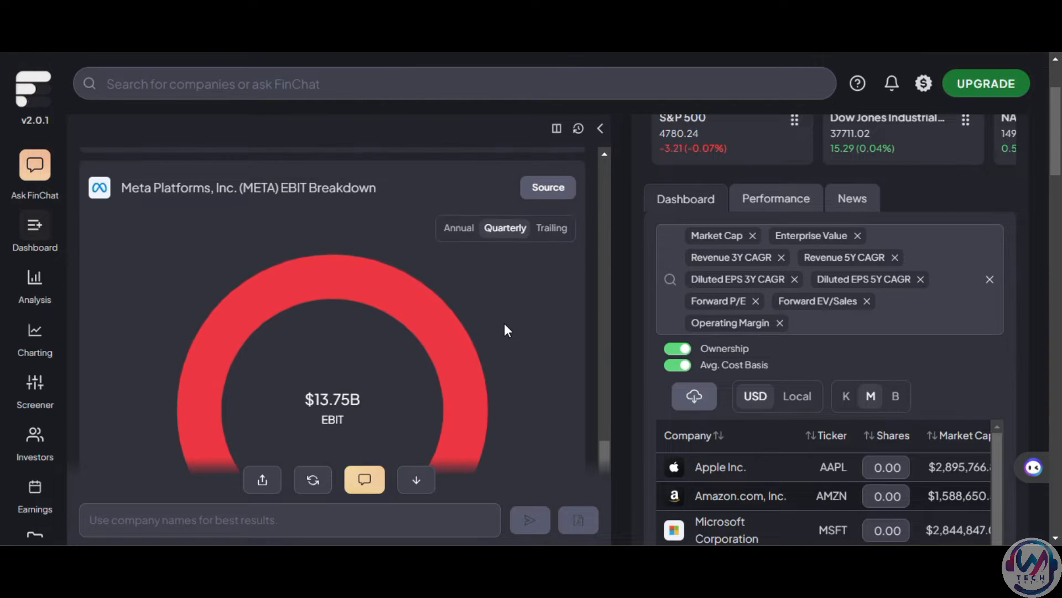
text(Can you tell us what future stock market looks like based upon current conditions?)
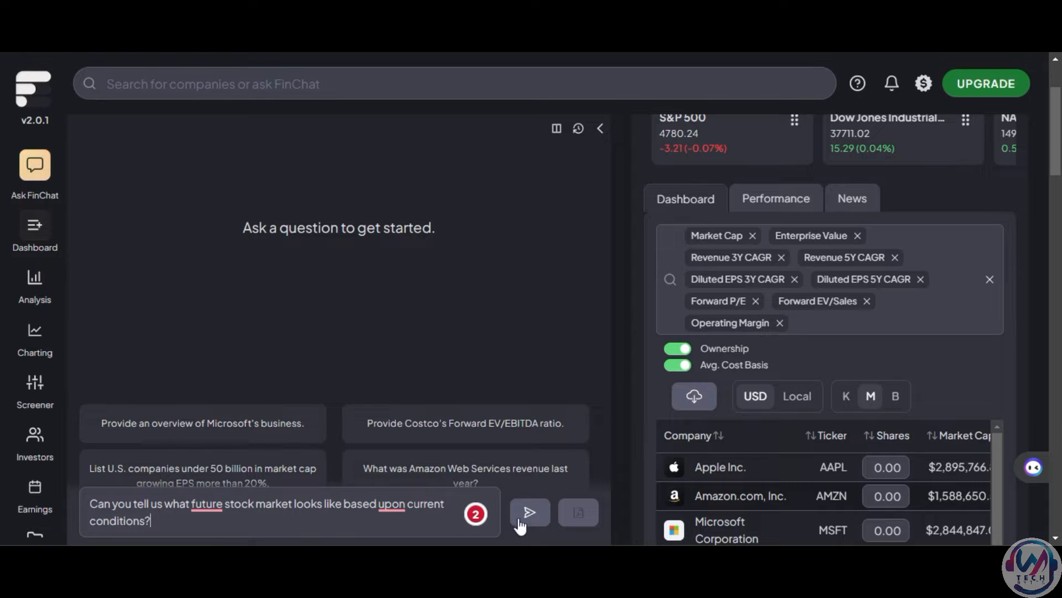
- Send the future stock market question and read through the cautionary outlook reply
click(530, 512)
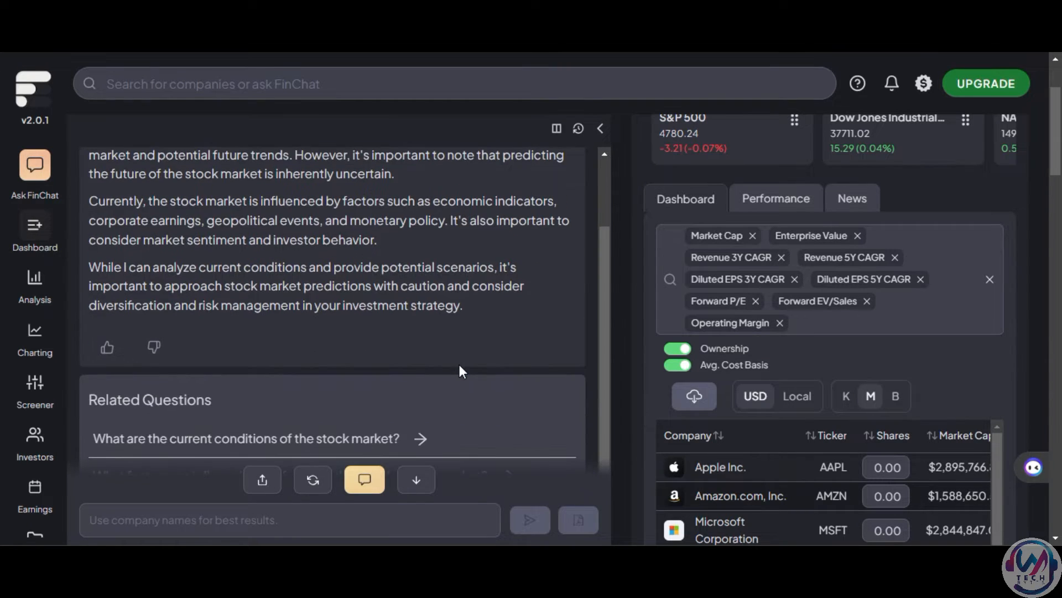
scroll(down, 3)
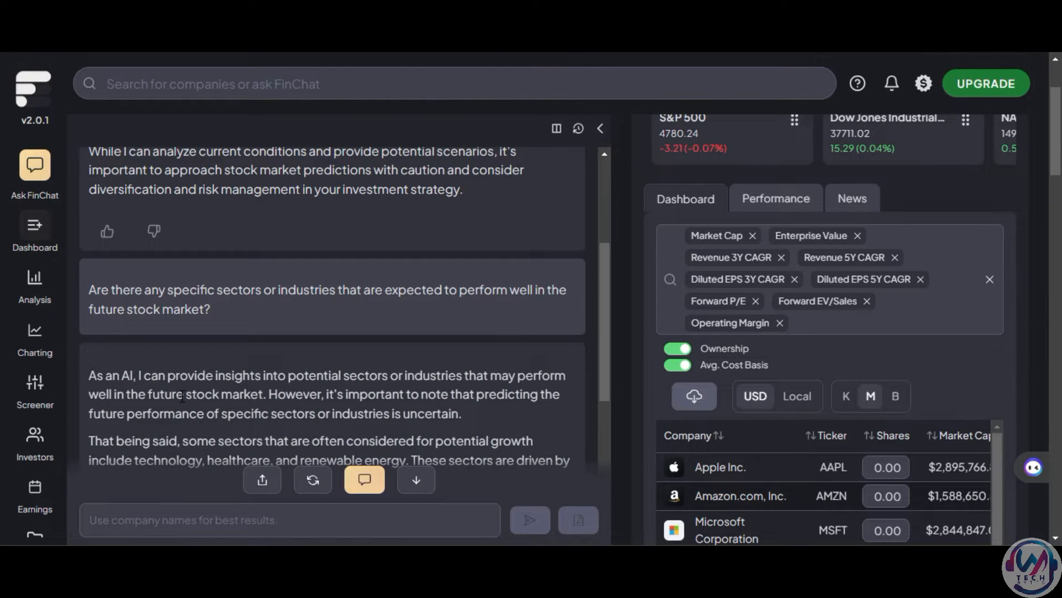
mouse_move(365, 479)
text(Could you suggest 5 companies to invest in stock market?)
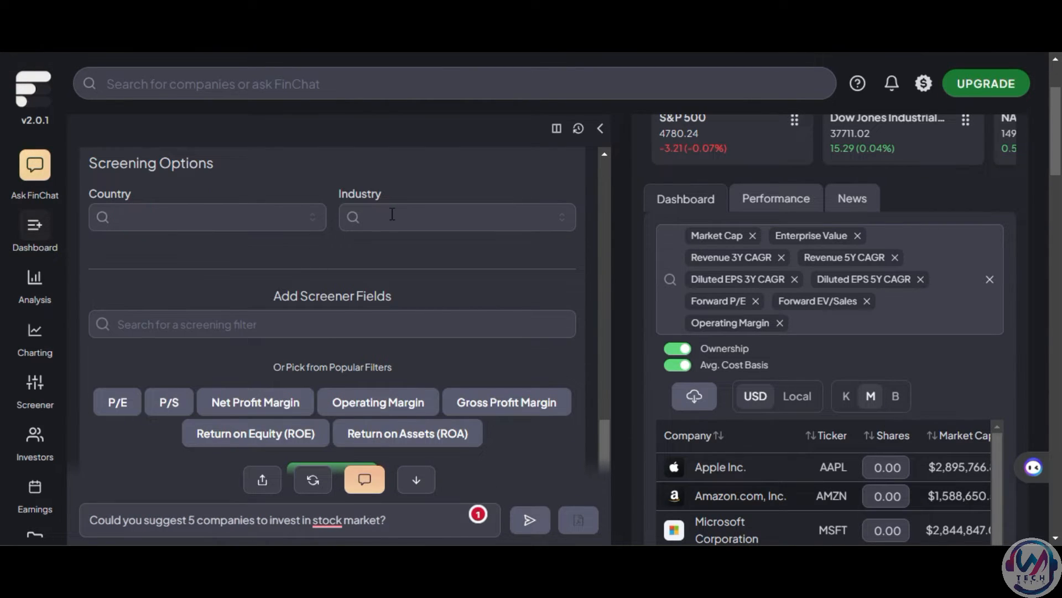
- Select an item in the chat's Screening Options card
click(456, 215)
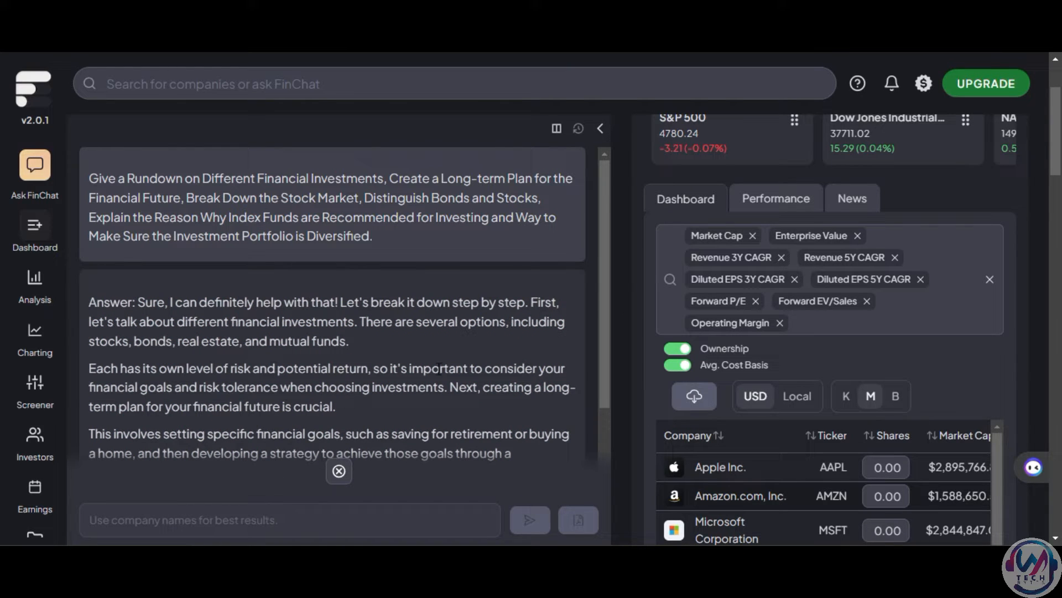
- Read the investment answer through index funds and diversification to its end
scroll(down, 3)
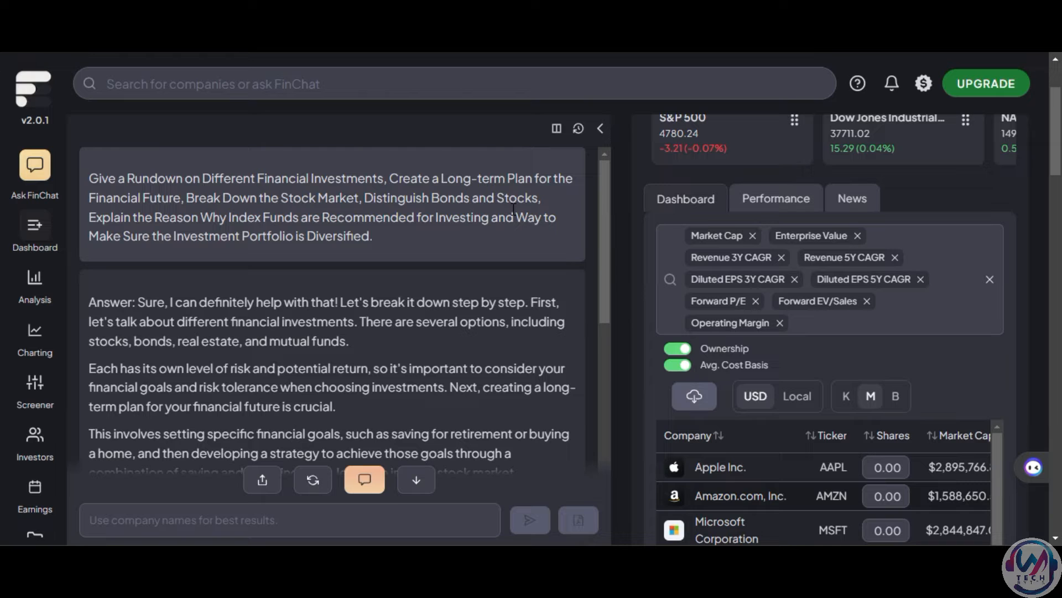
scroll(down, 3)
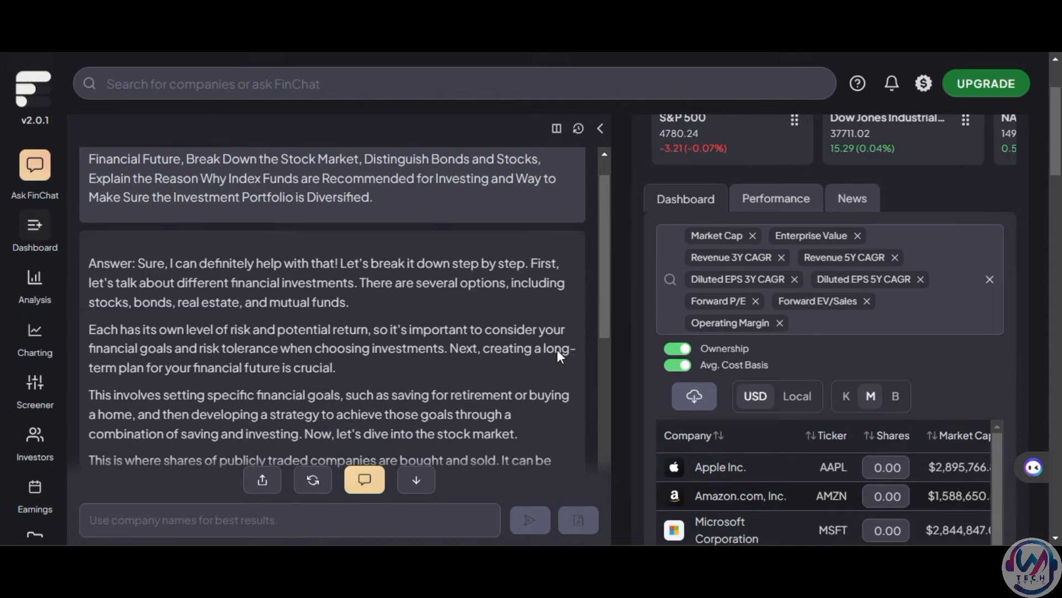
scroll(down, 3)
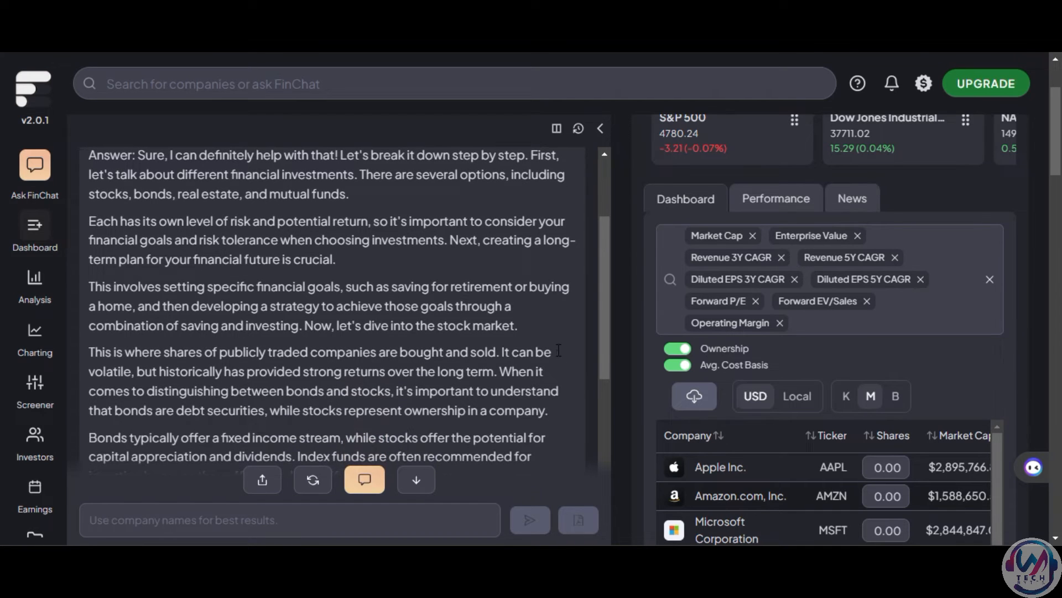
scroll(down, 3)
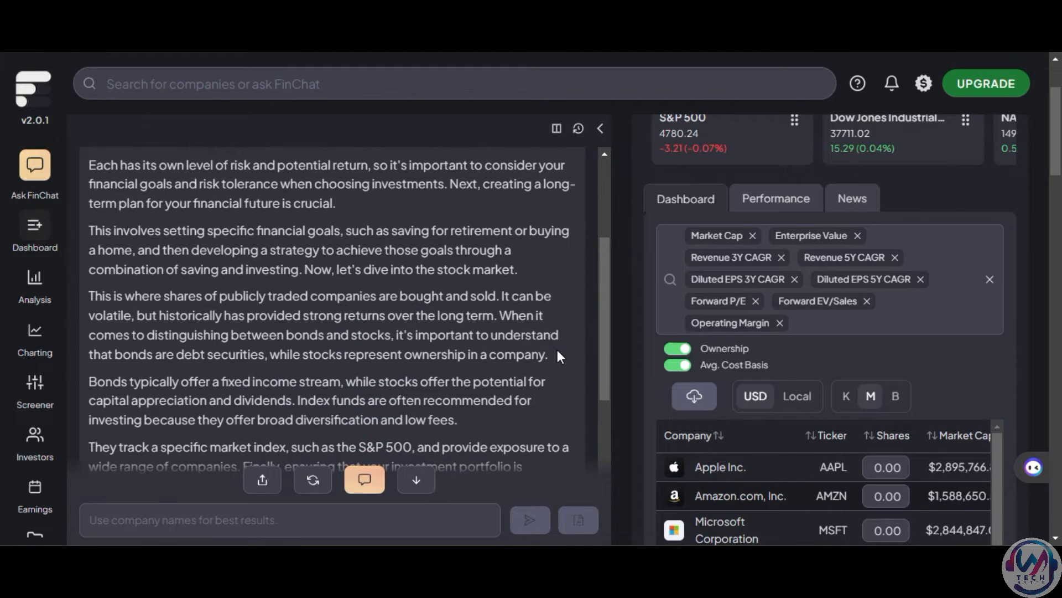
- View the pricing page's Free, Plus and Pro plans at $0, $29 and $79 monthly
click(985, 84)
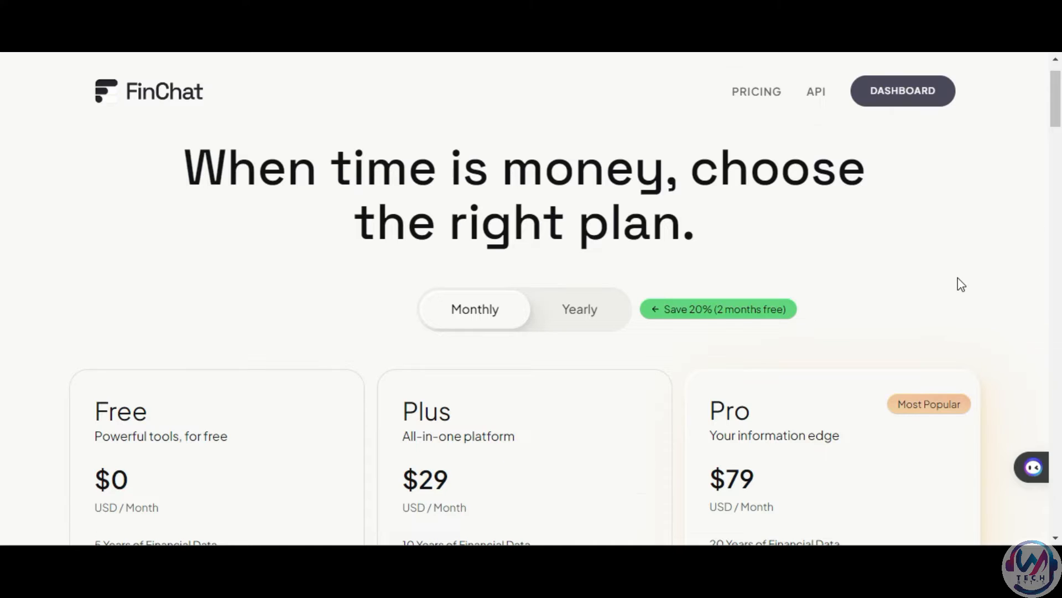
scroll(down, 3)
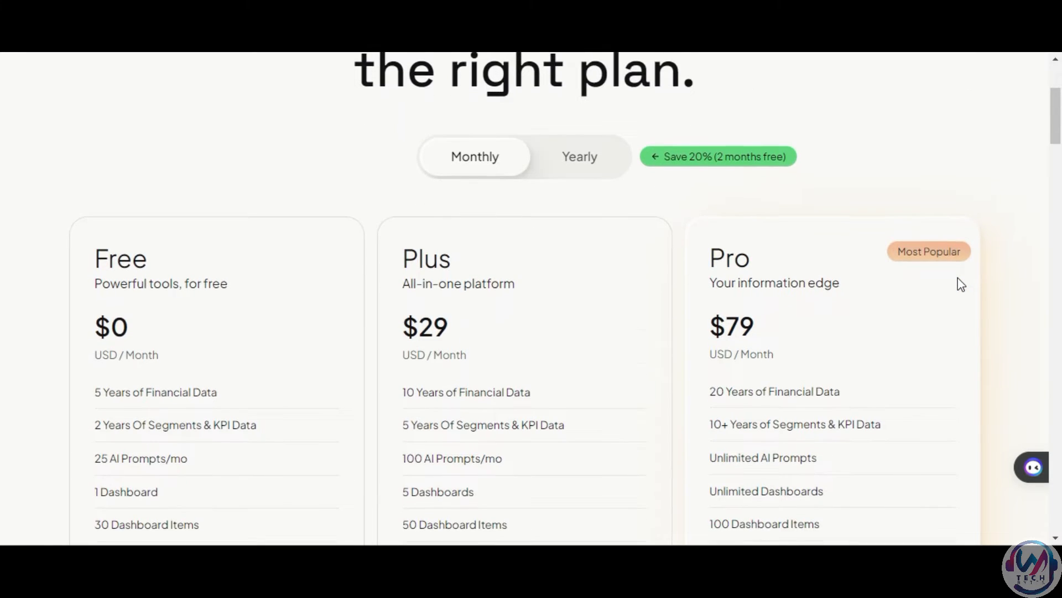
scroll(down, 3)
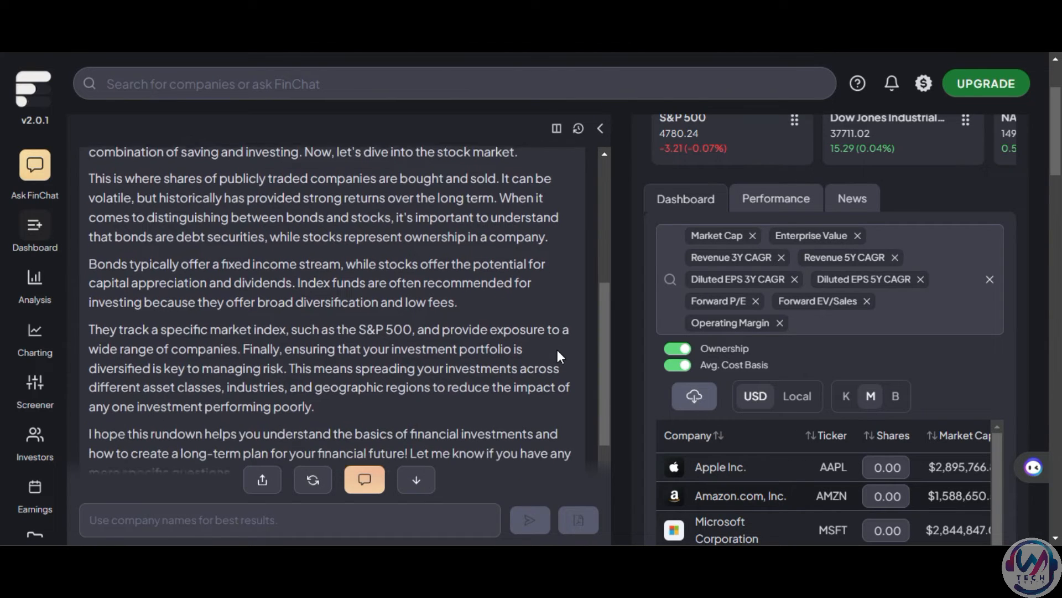
- Send the question asking for Amazon's stock performance or revenue estimates
scroll(down, 3)
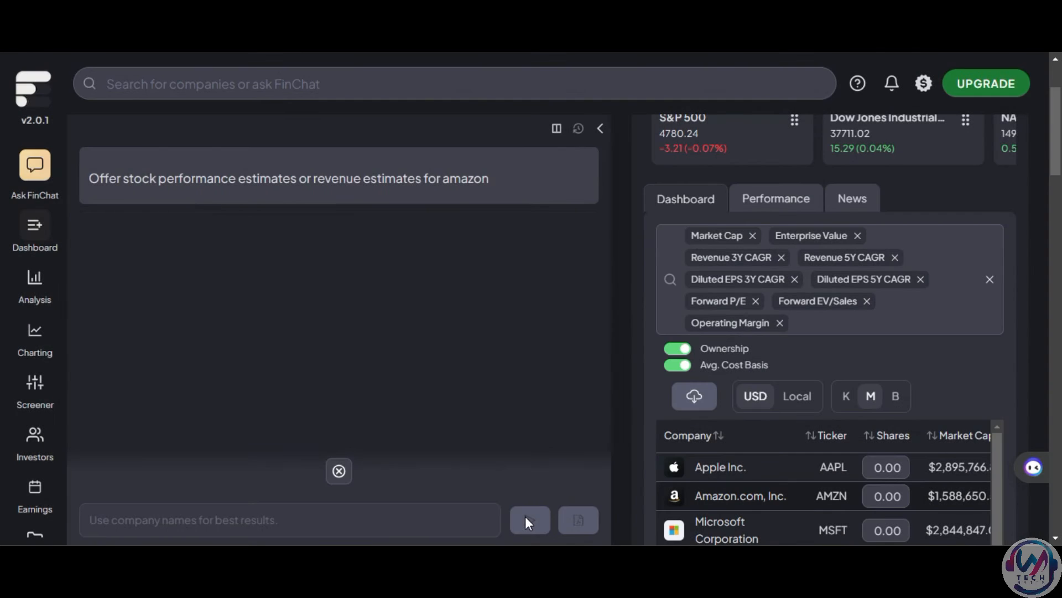
click(529, 520)
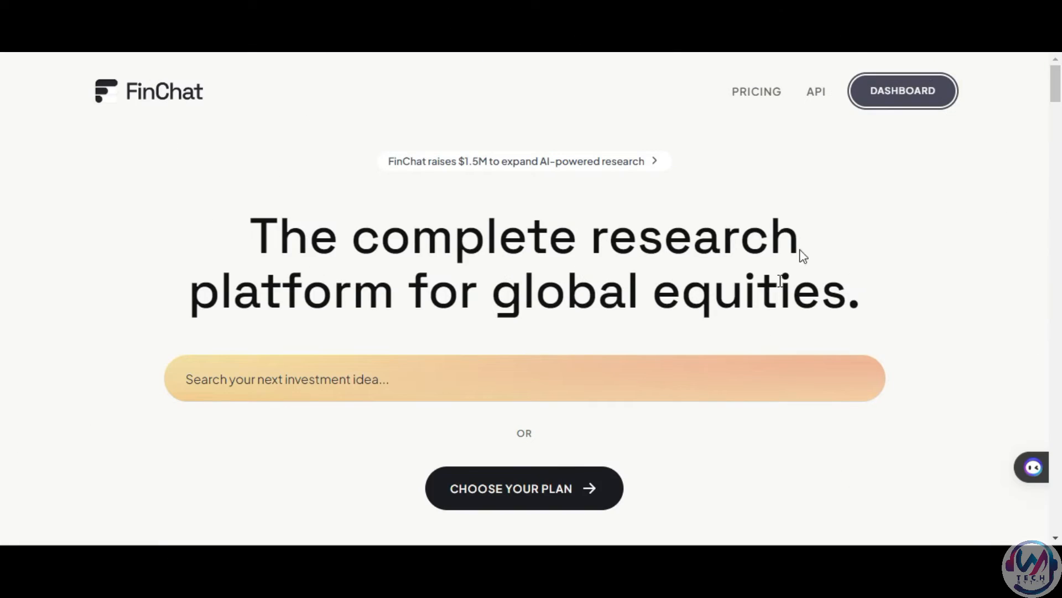
- Browse the homepage through the AI assistant and Work faster sections to investor testimonials
scroll(down, 3)
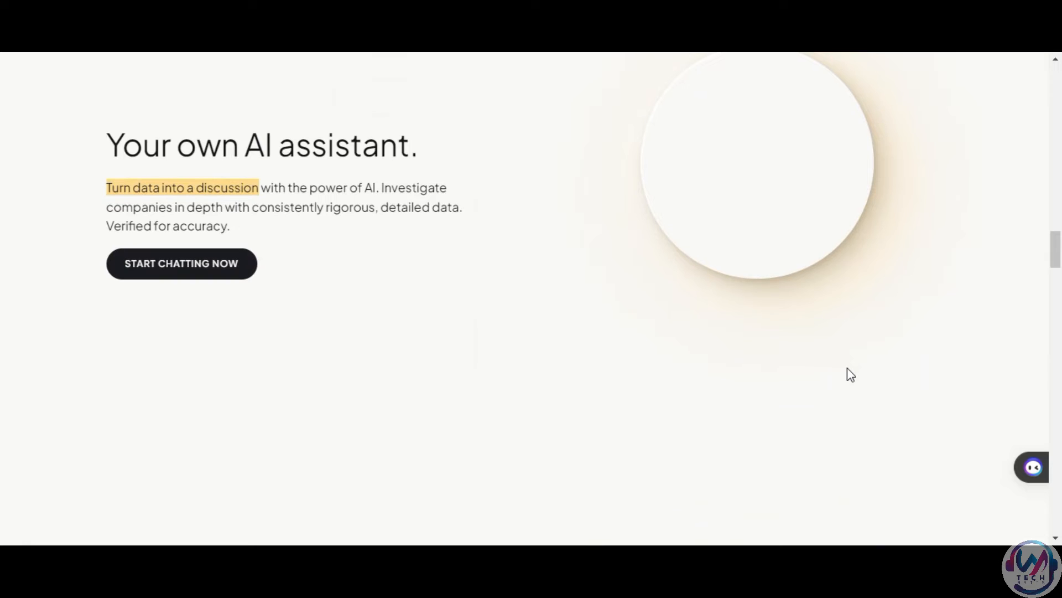
scroll(down, 3)
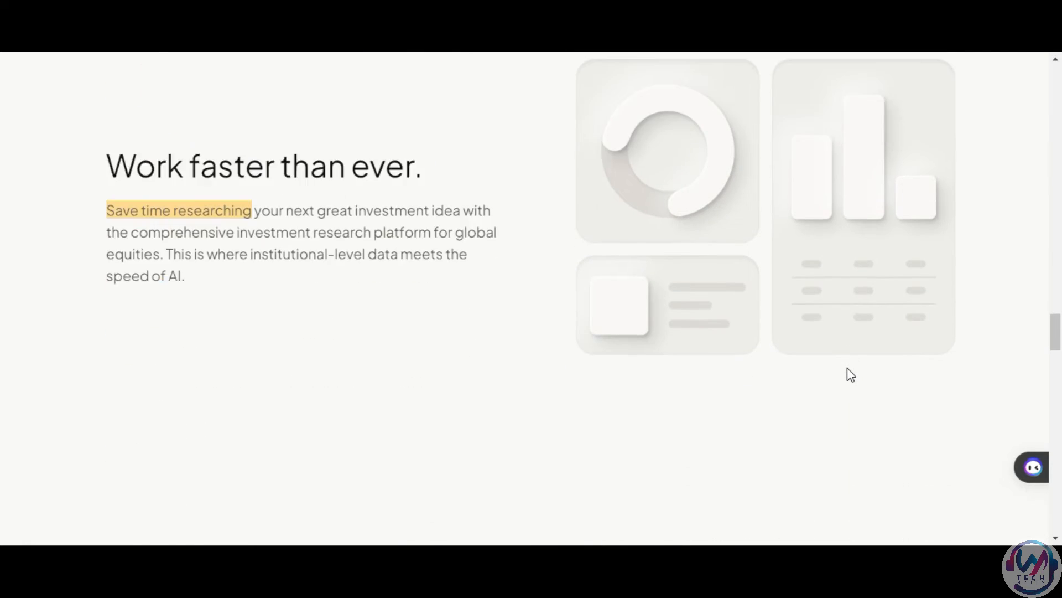
scroll(down, 3)
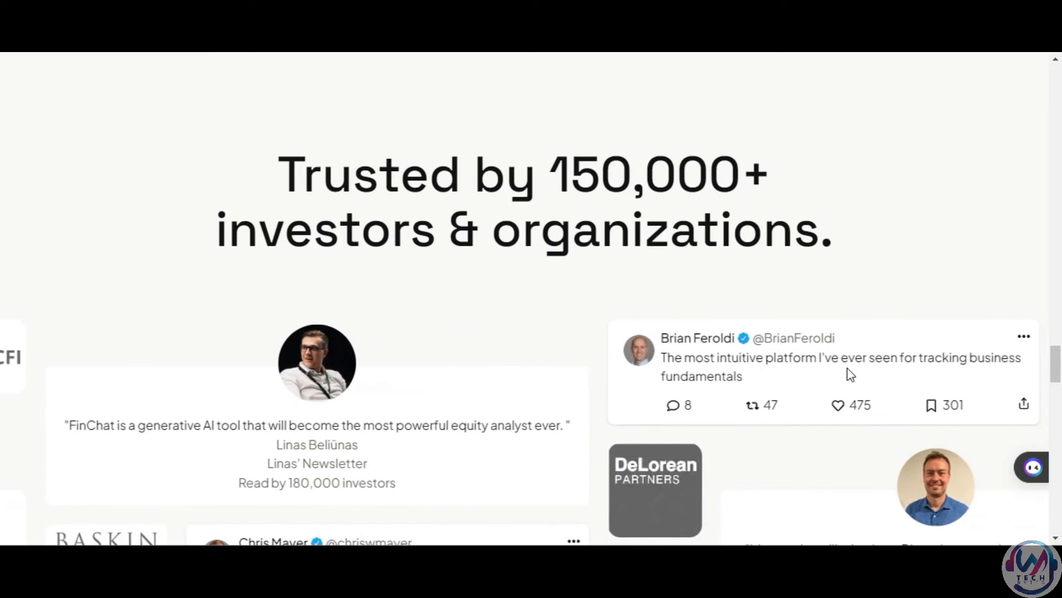
scroll(down, 3)
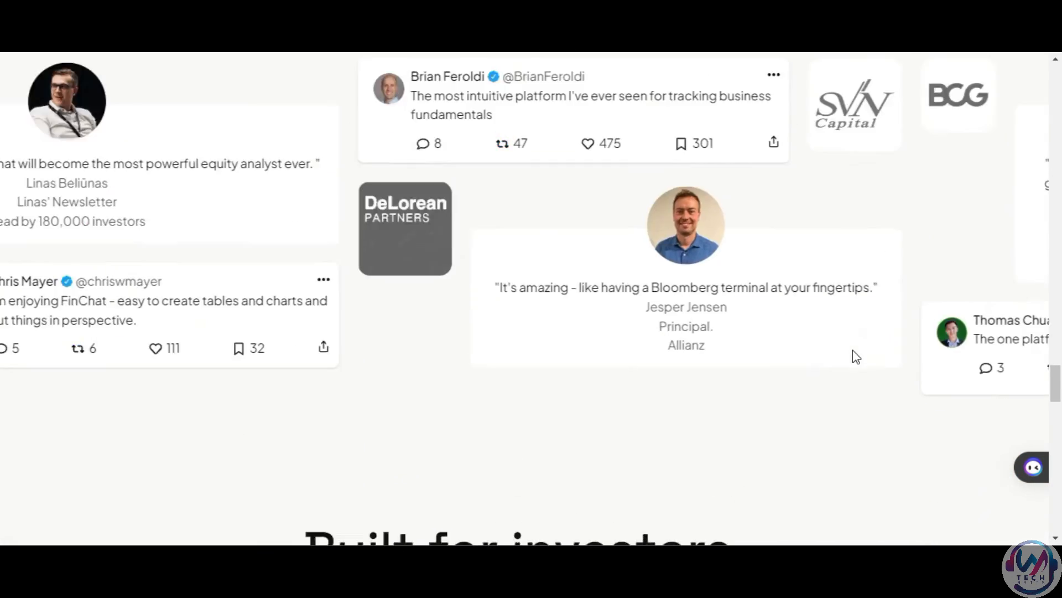
scroll(down, 3)
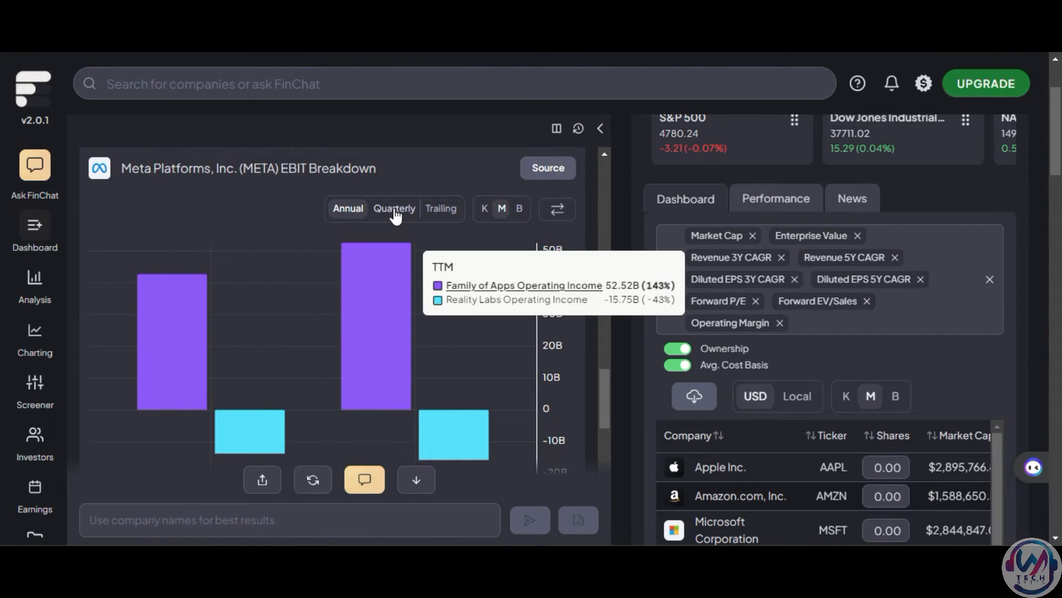
- Switch Meta's EBIT breakdown chart to quarterly periods
click(440, 208)
text(Do a comparison between Netflix and Prime Video)
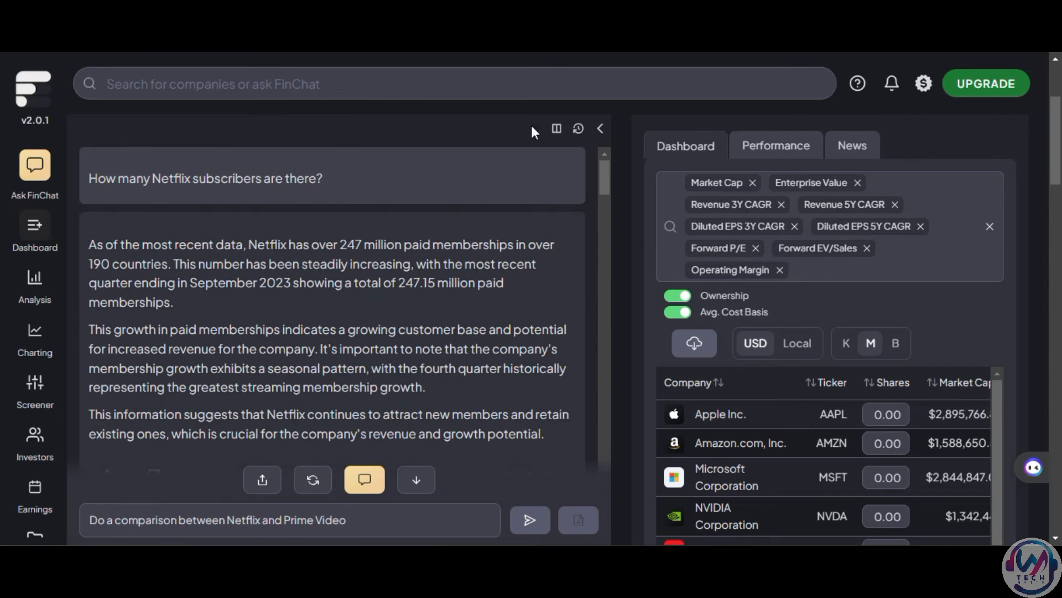
- Browse the company metrics table, then open AAPL's model showing free cash flow through 2028
click(598, 127)
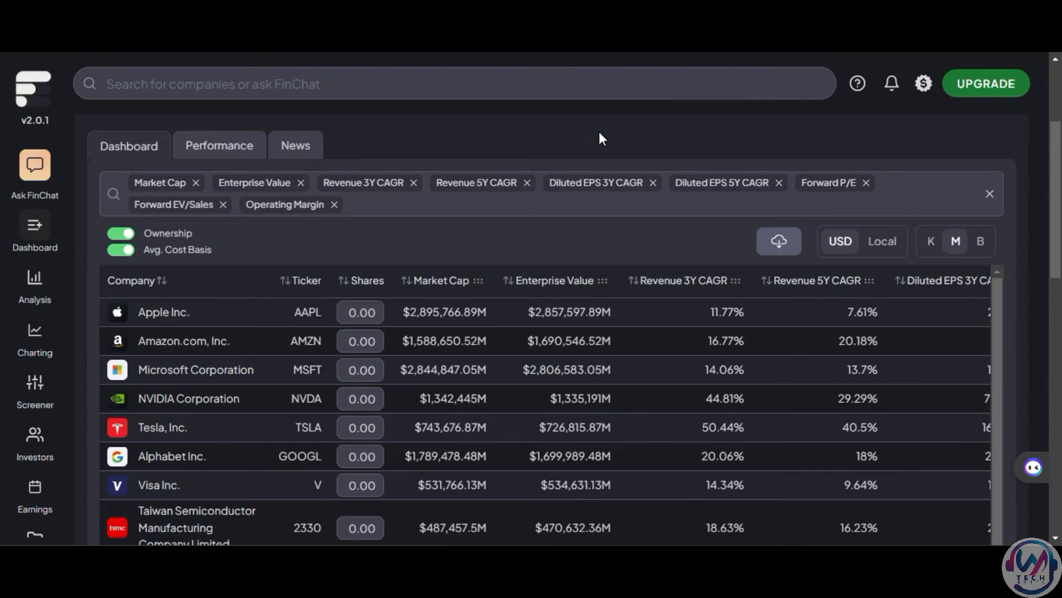
scroll(down, 3)
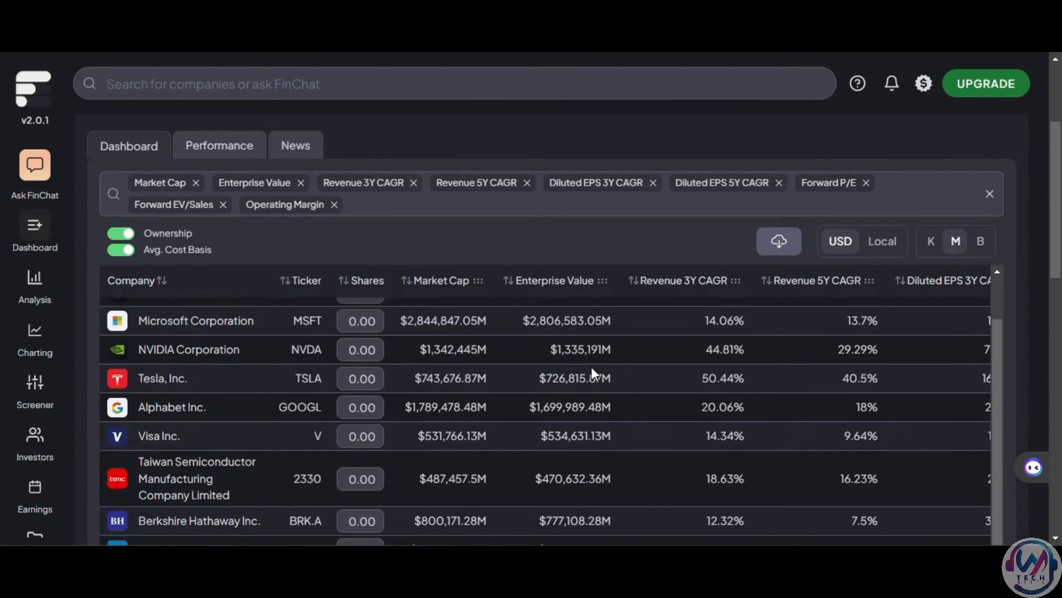
scroll(down, 3)
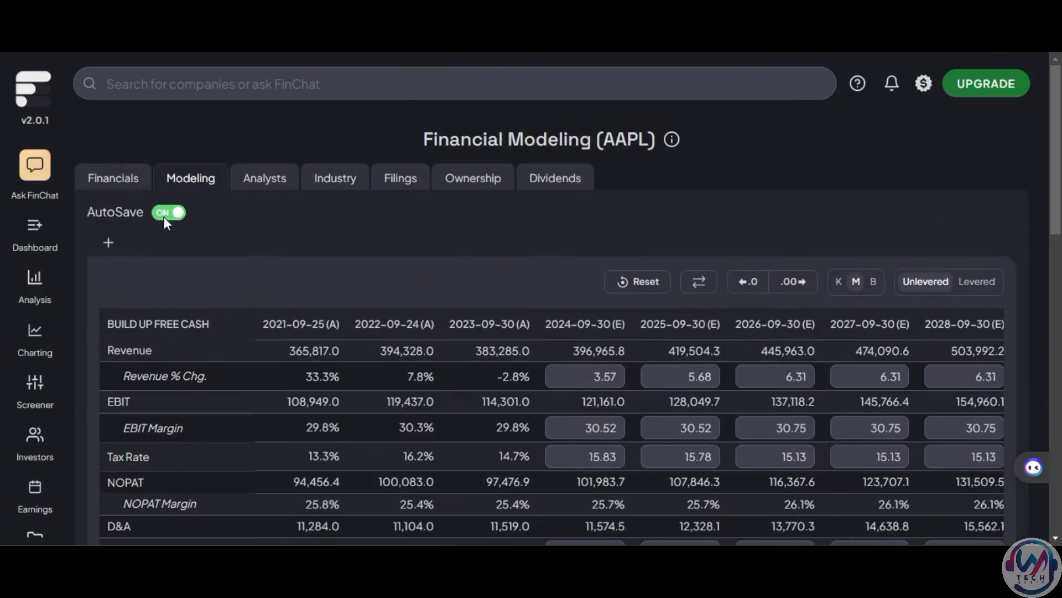
scroll(down, 3)
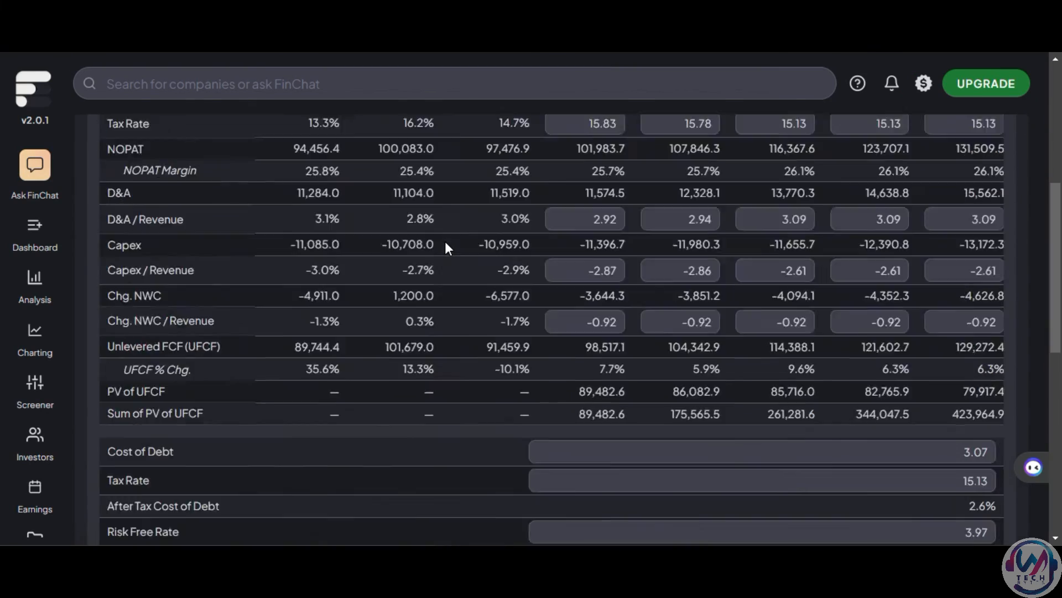
click(334, 172)
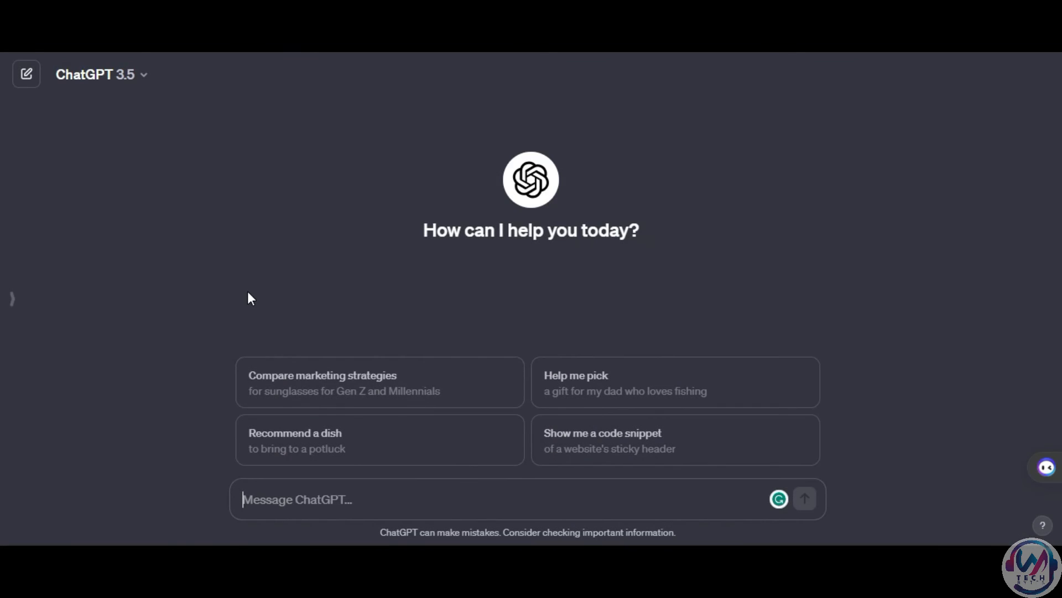
- Ask ChatGPT for Amazon stock performance or revenue estimates and scroll through the answer
text(Offer stock performance estimates or revenue estimates for amazon)
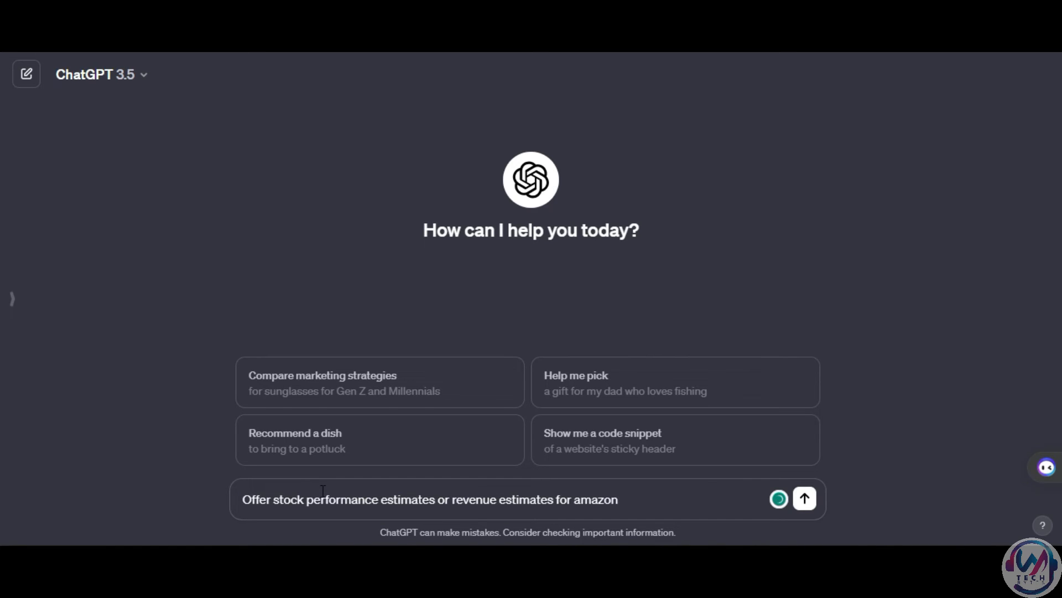
click(804, 498)
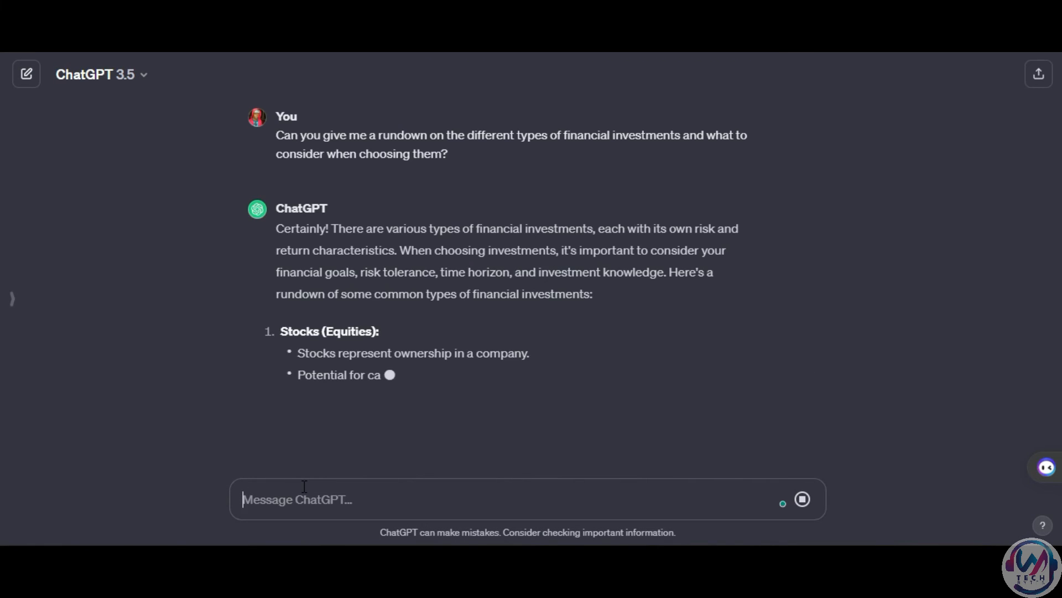
scroll(down, 3)
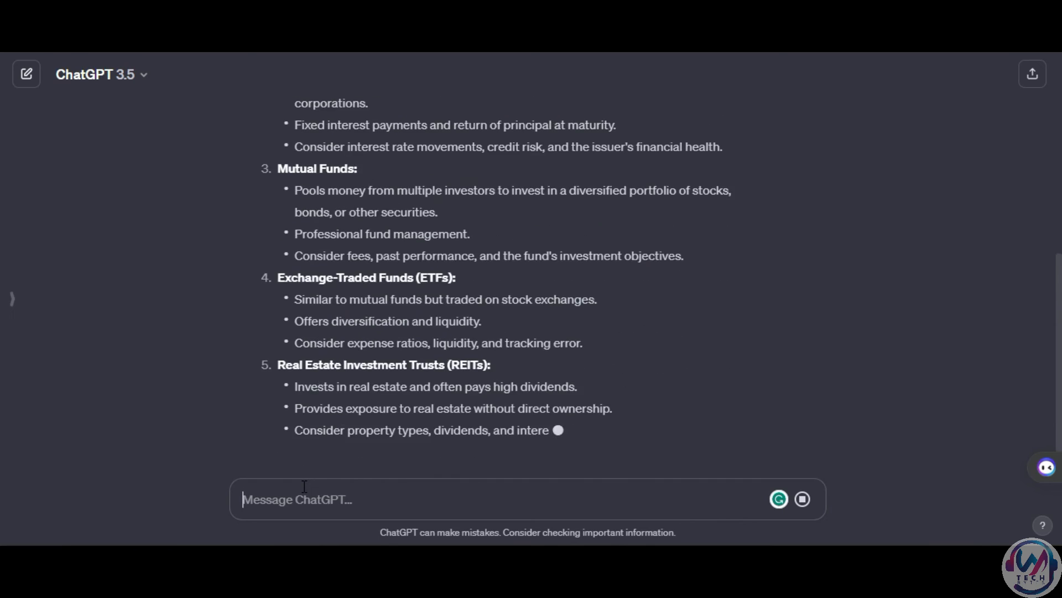
scroll(down, 3)
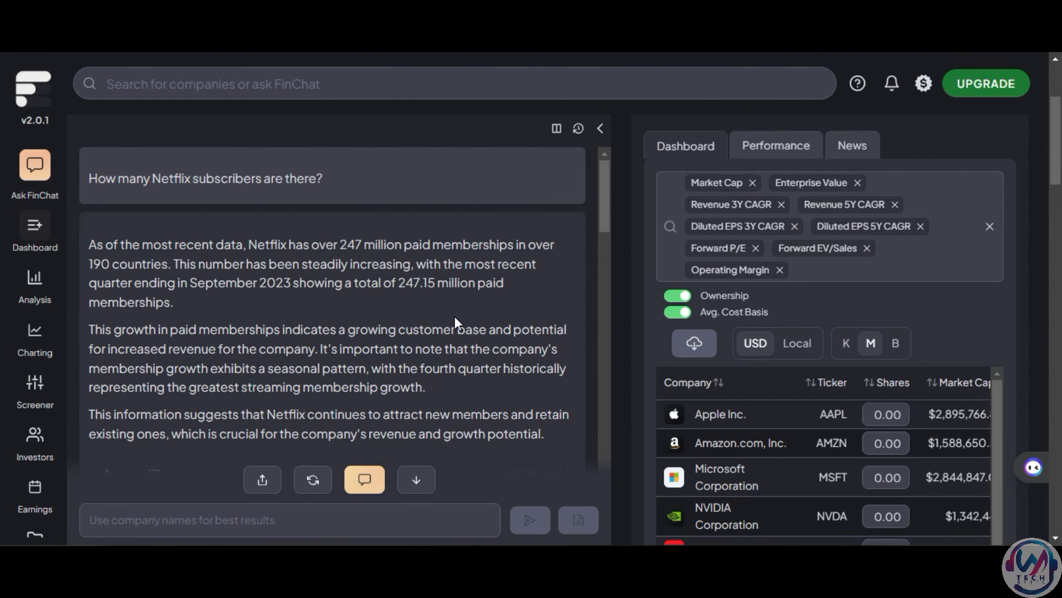
- Ask FinChat.io to do a comparison between Netflix and Prime Video
scroll(down, 3)
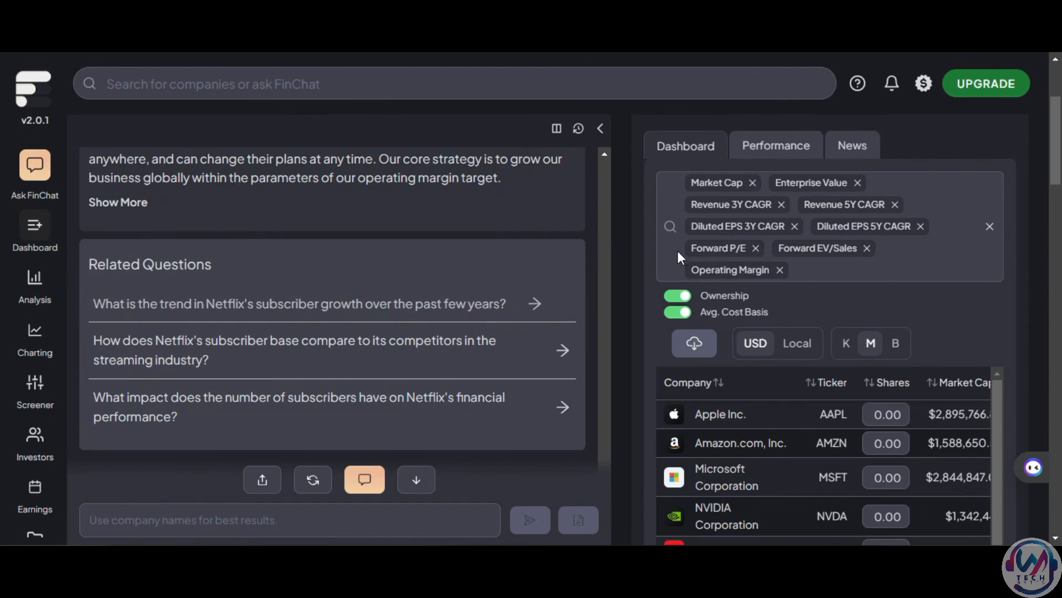
text(Do a comparison)
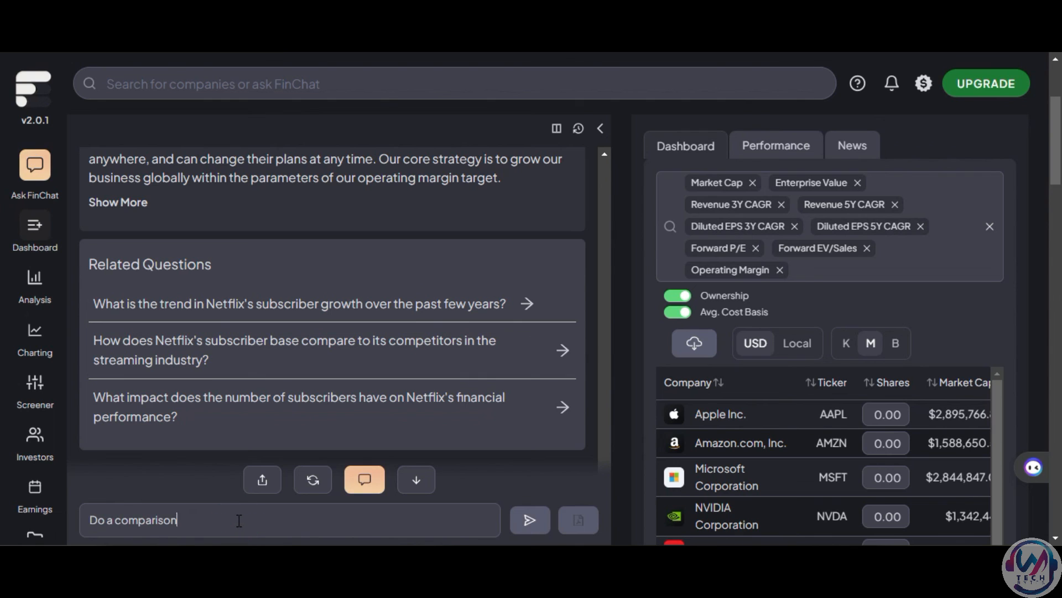
text(between Netflix and Prime Vi)
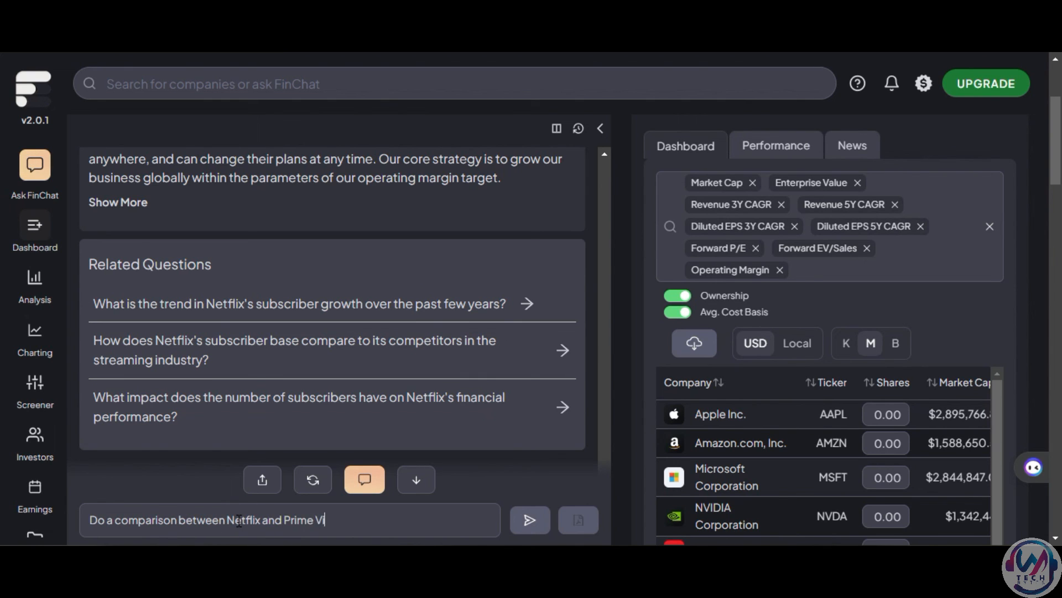
click(529, 520)
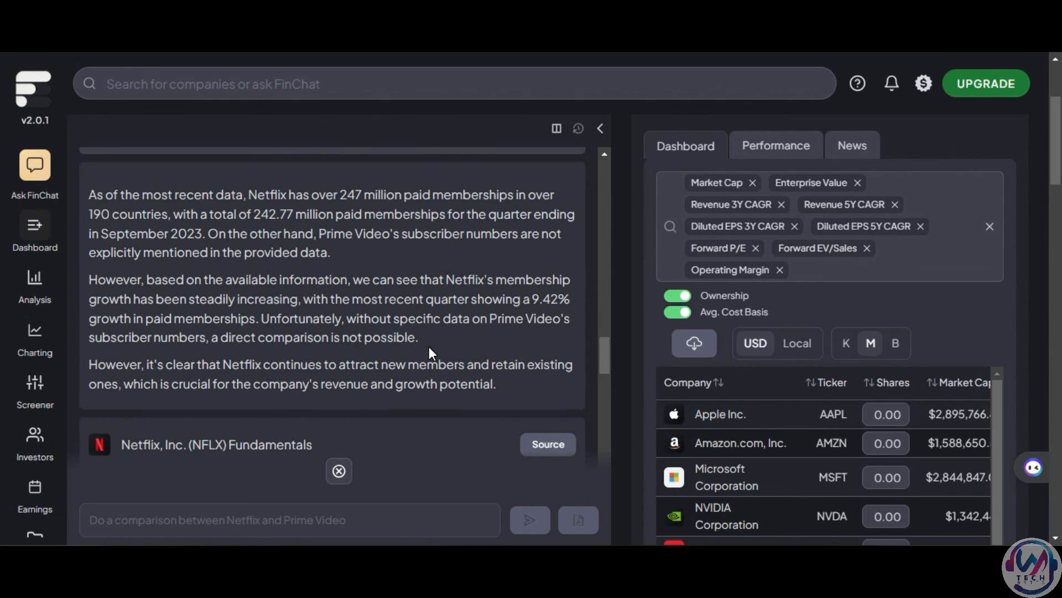